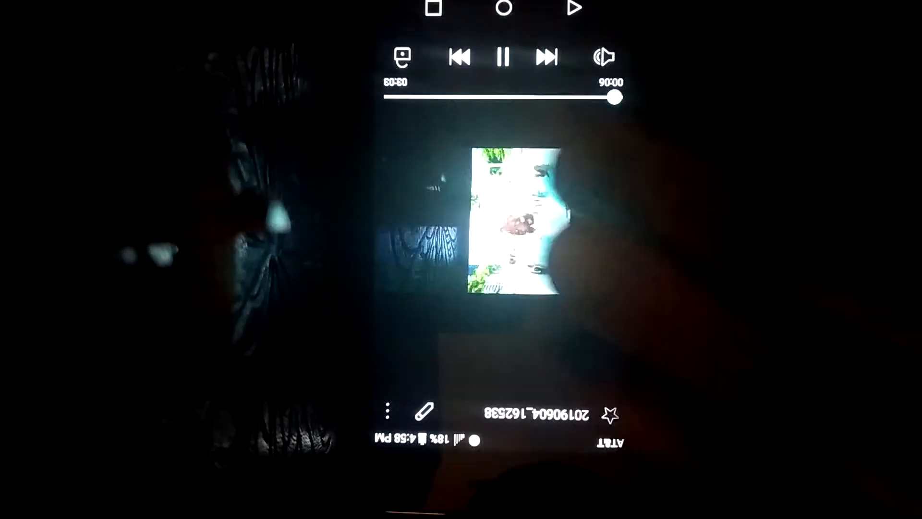
{"action": "left_click", "coordinate": [502, 55]}
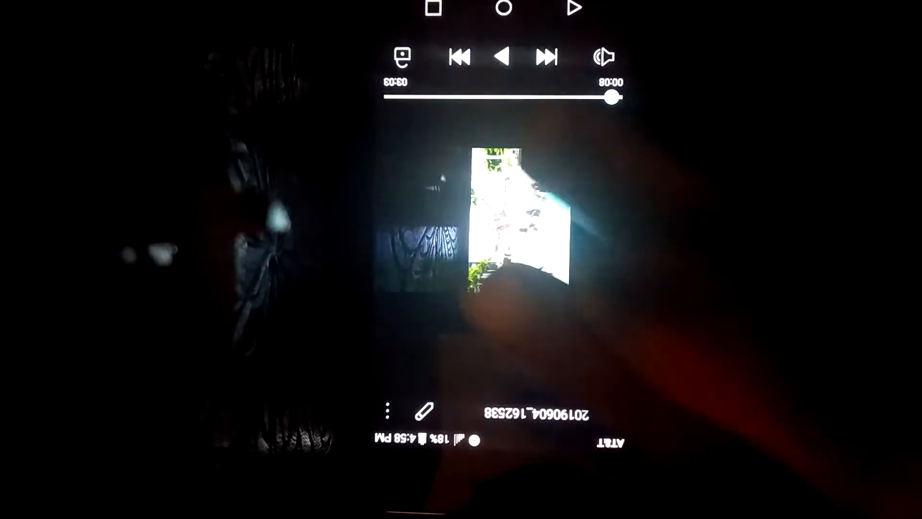
{"action": "left_click", "coordinate": [502, 56]}
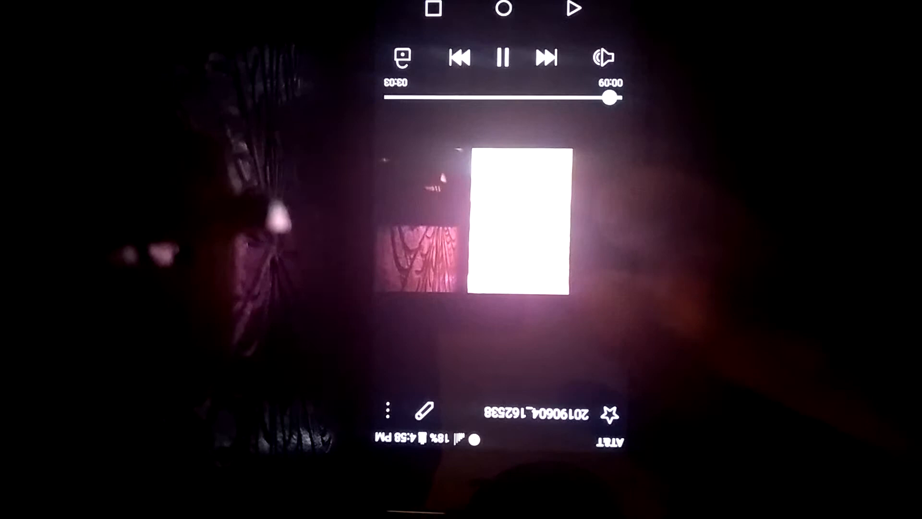